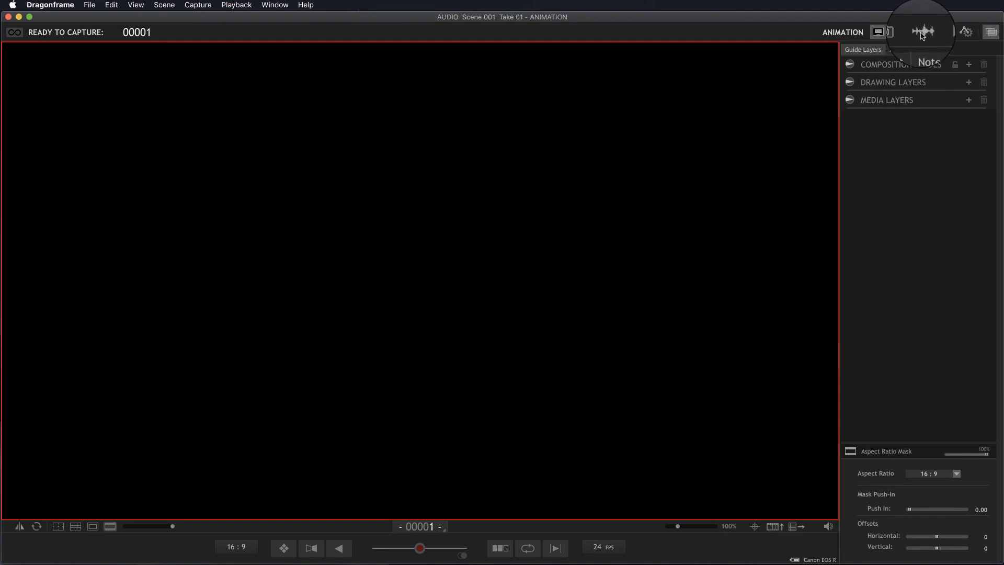
- Switch to the audio workspace showing the empty Scene 001 Take 01 timeline
click(923, 33)
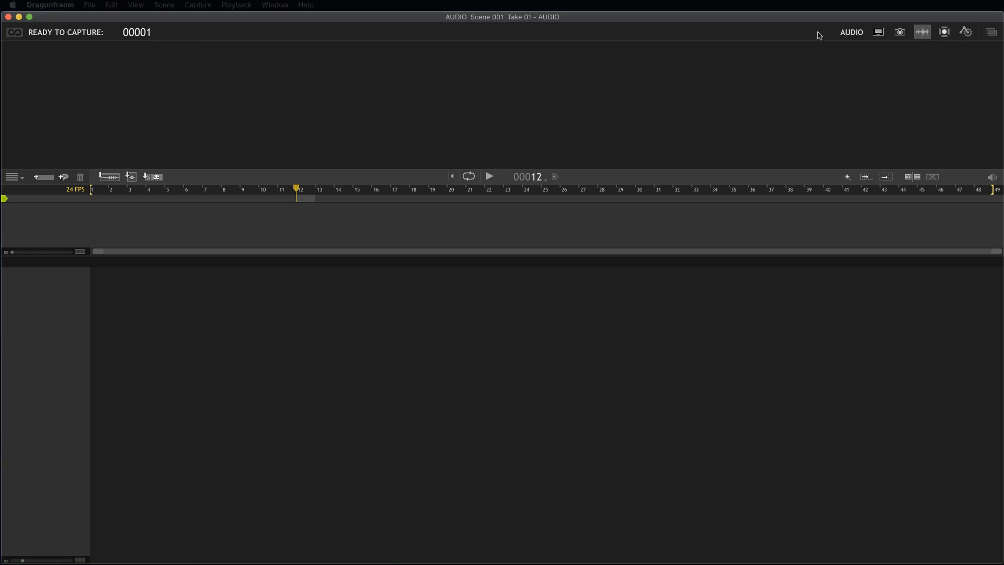
click(922, 33)
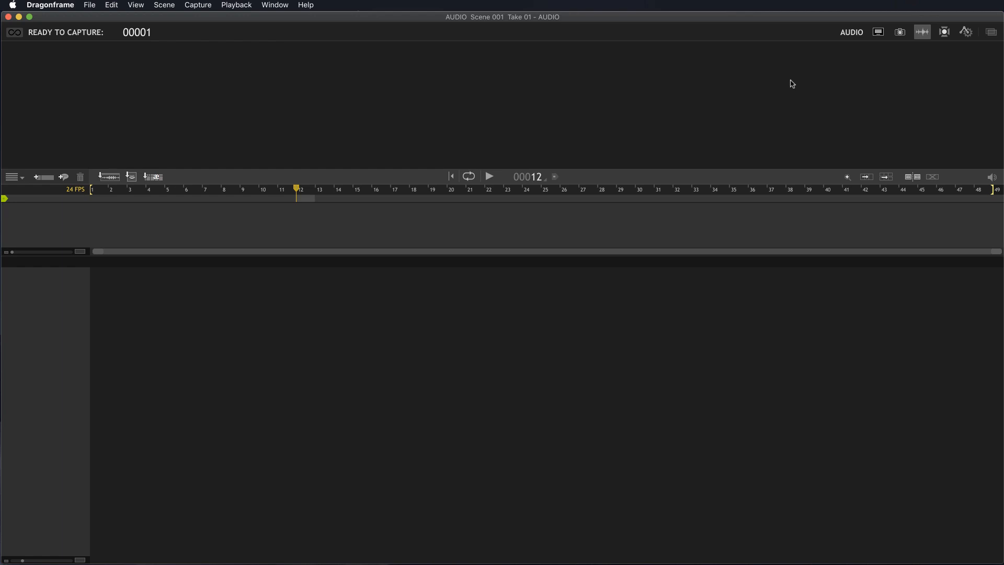
mouse_move(442, 87)
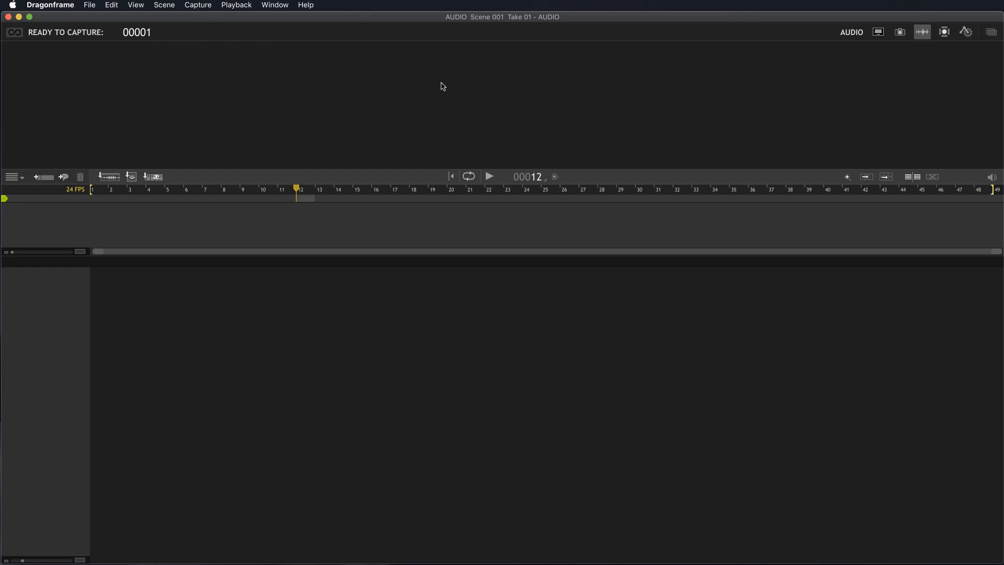
mouse_move(623, 96)
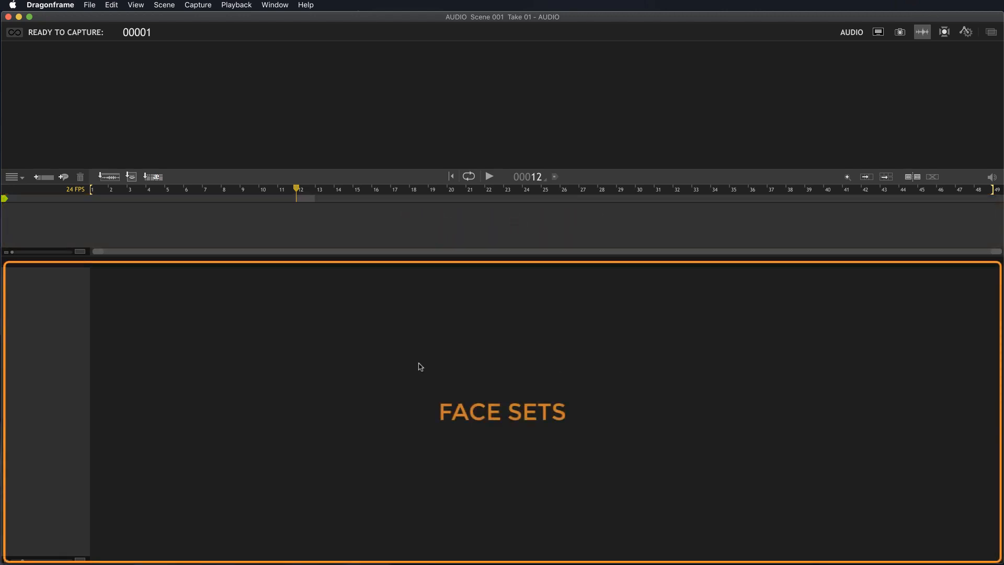
mouse_move(807, 435)
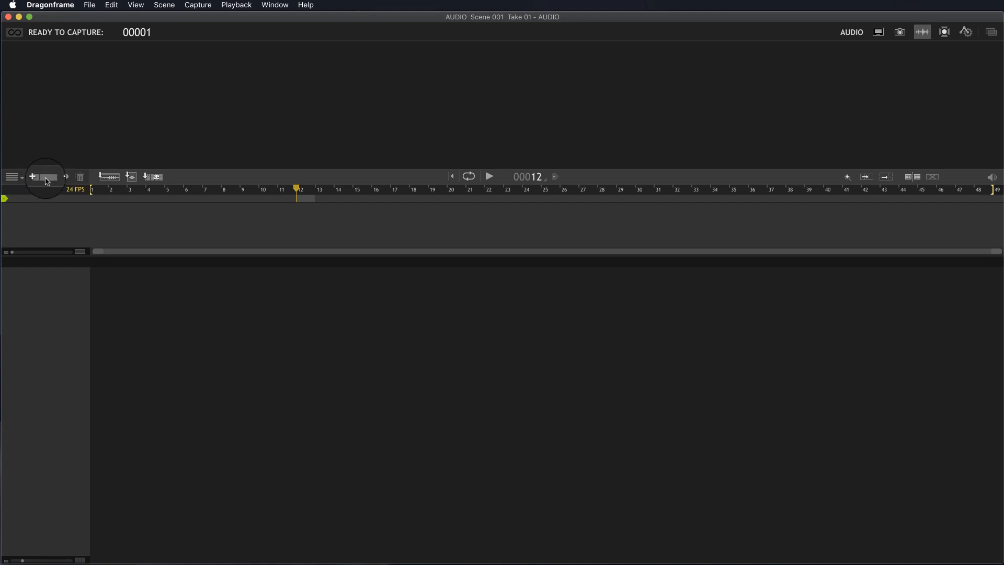
- Add a new track to import the crazytown audio and a Character 1 face track
click(32, 178)
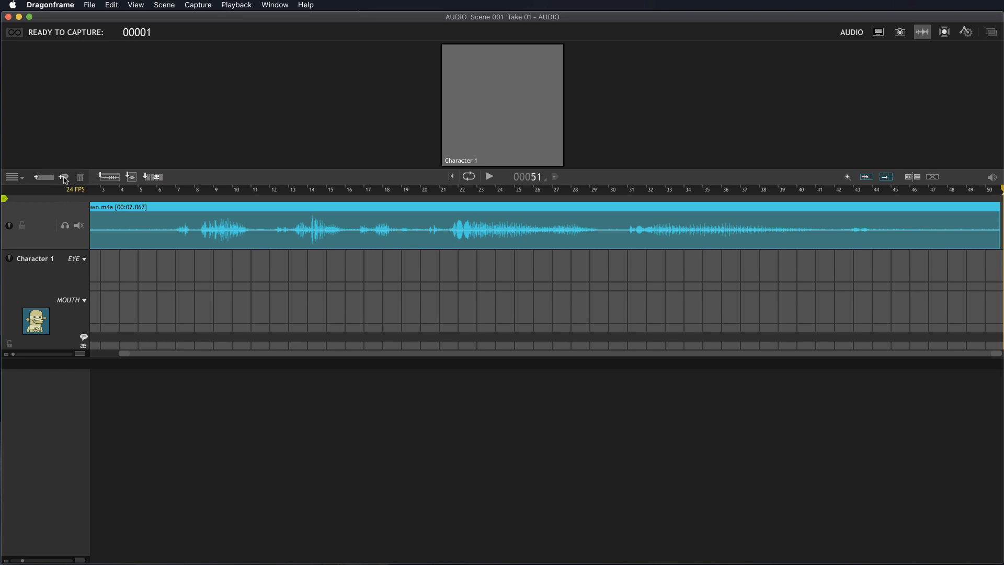
mouse_move(28, 262)
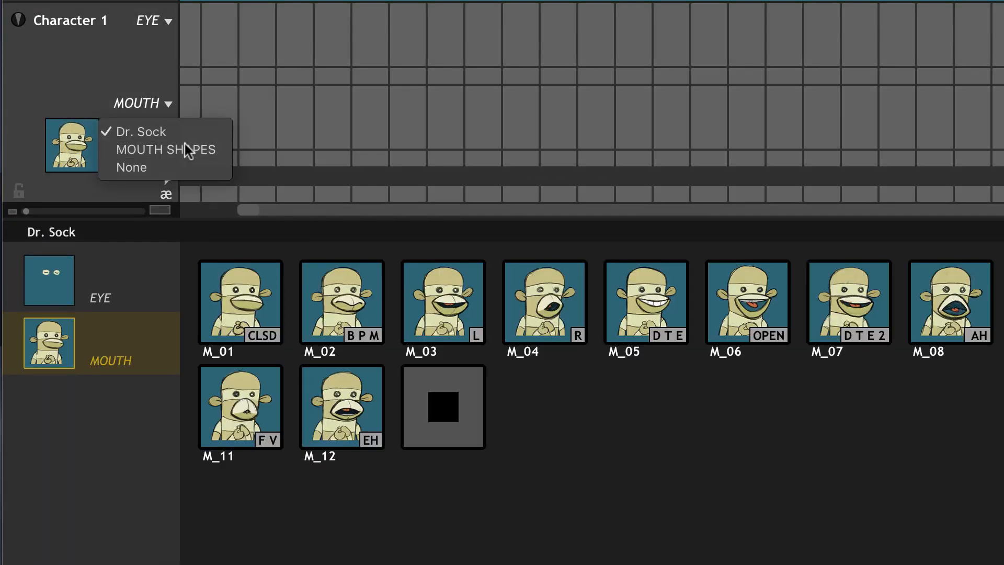
- Use the MOUTH SHAPES set (MA01–MA13) for Character 1's mouth row
click(164, 149)
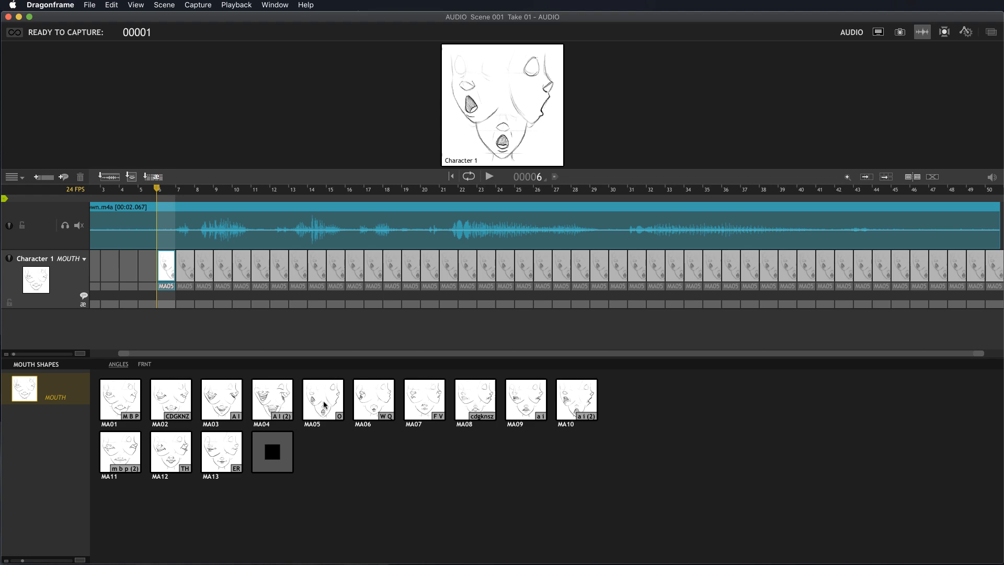
mouse_move(218, 190)
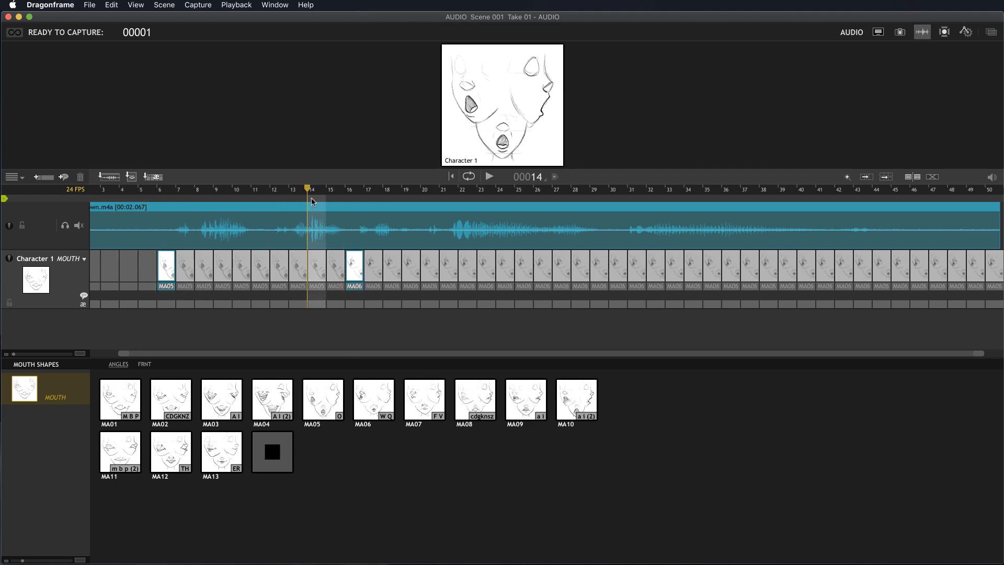
mouse_move(563, 227)
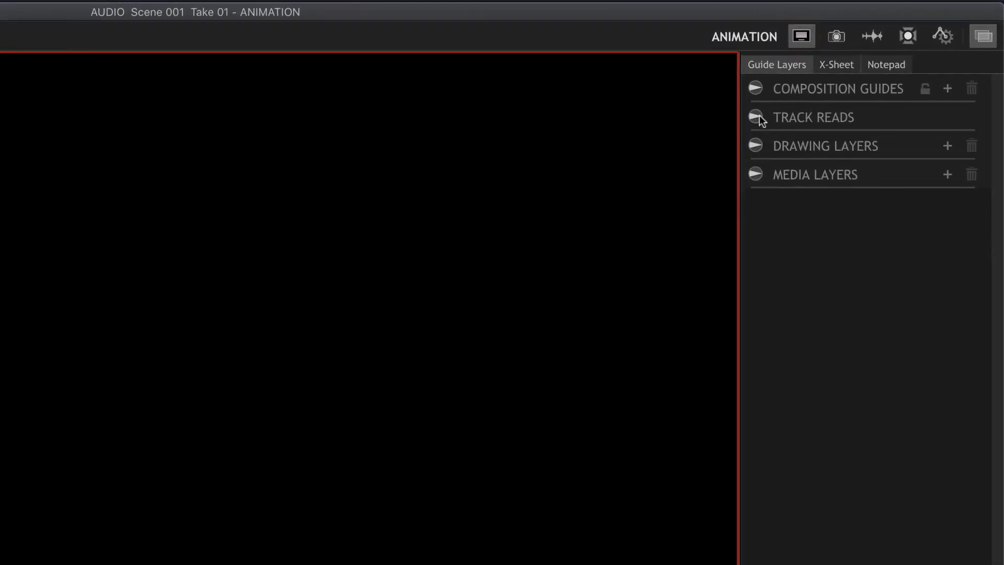
- Expand the Track Reads guide layer and adjust the mouth preview overlay mode
click(755, 117)
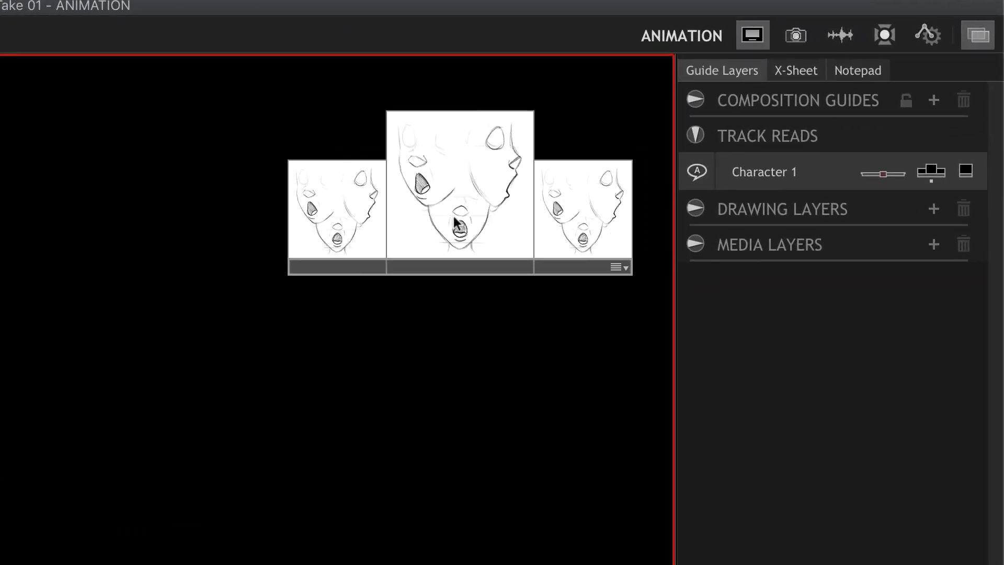
click(618, 267)
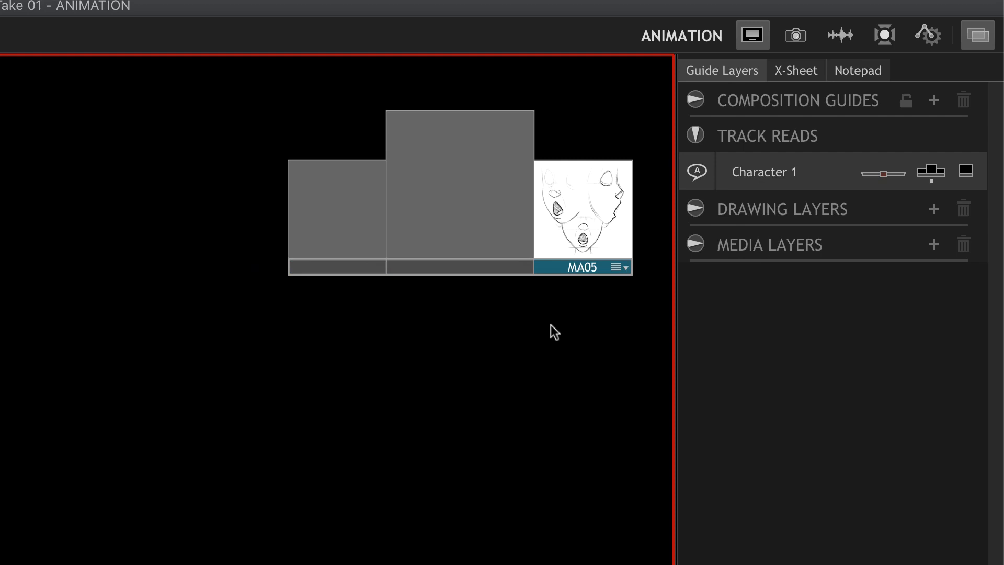
mouse_move(272, 217)
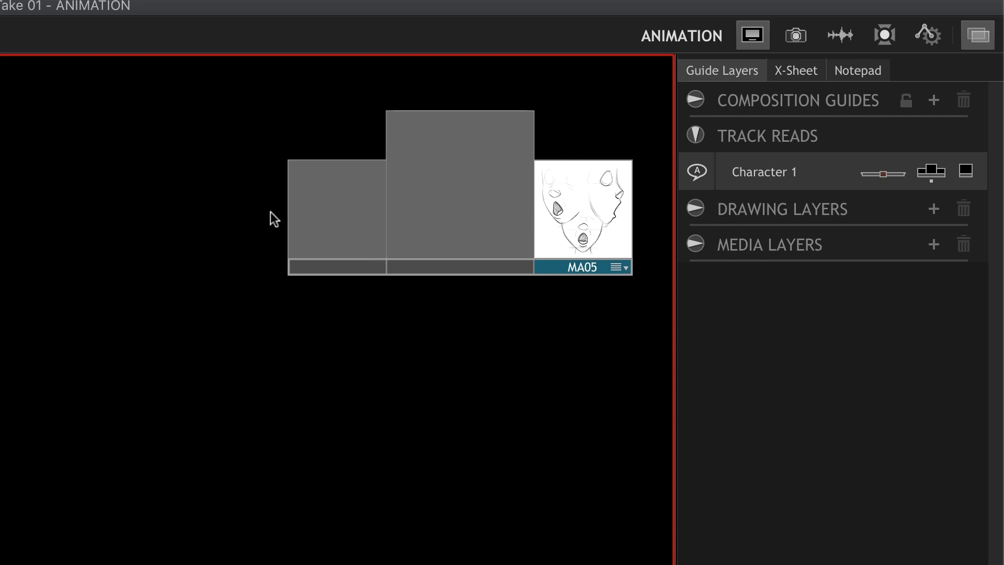
mouse_move(458, 232)
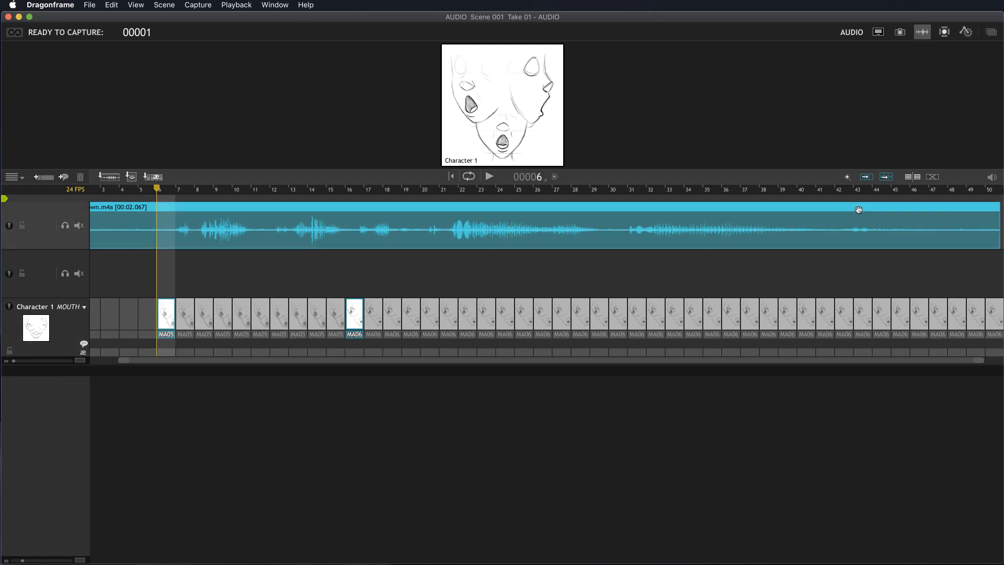
mouse_move(920, 181)
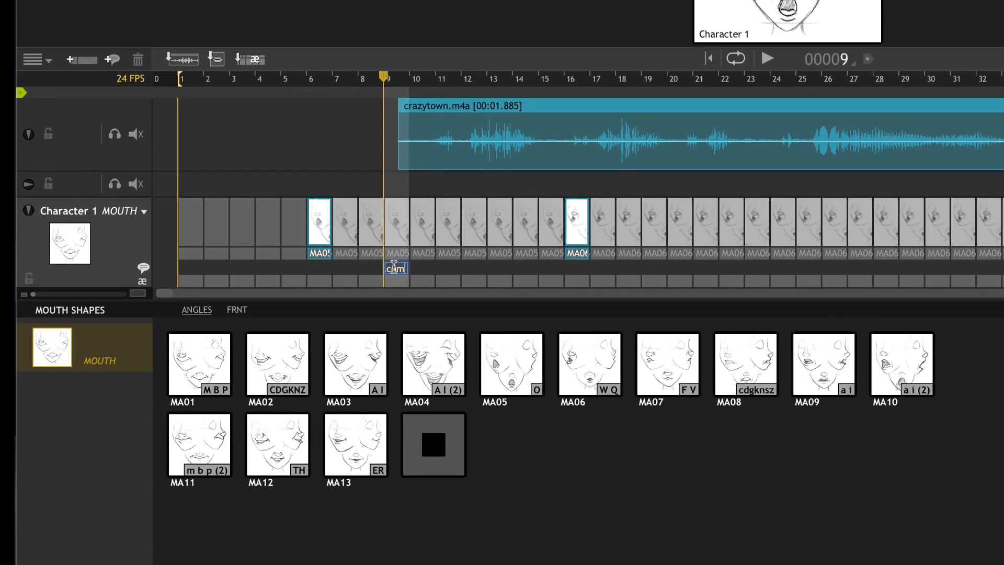
- Enter the opening dialogue word 'ello' in the mouth track's dialogue cell
text(ello)
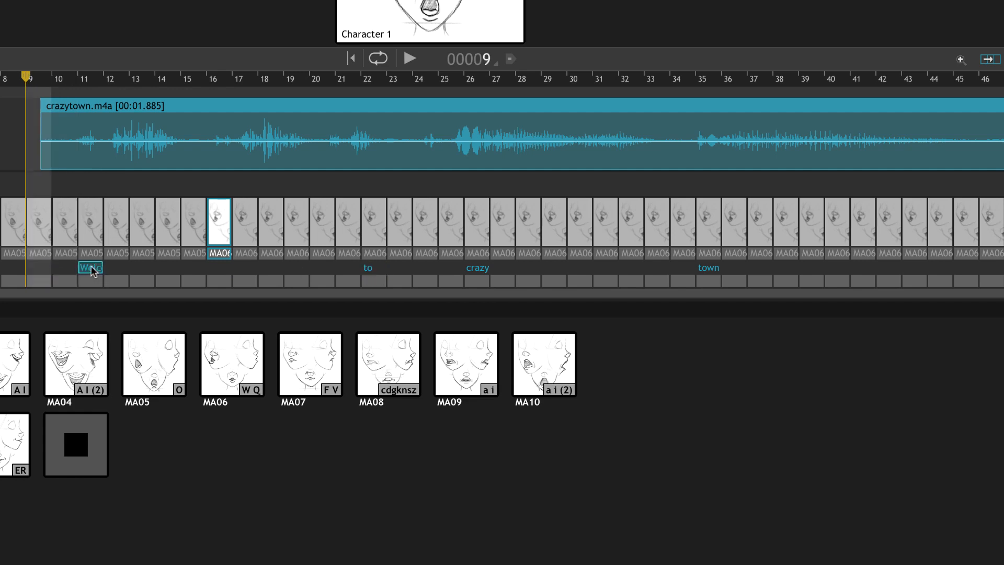
mouse_move(171, 275)
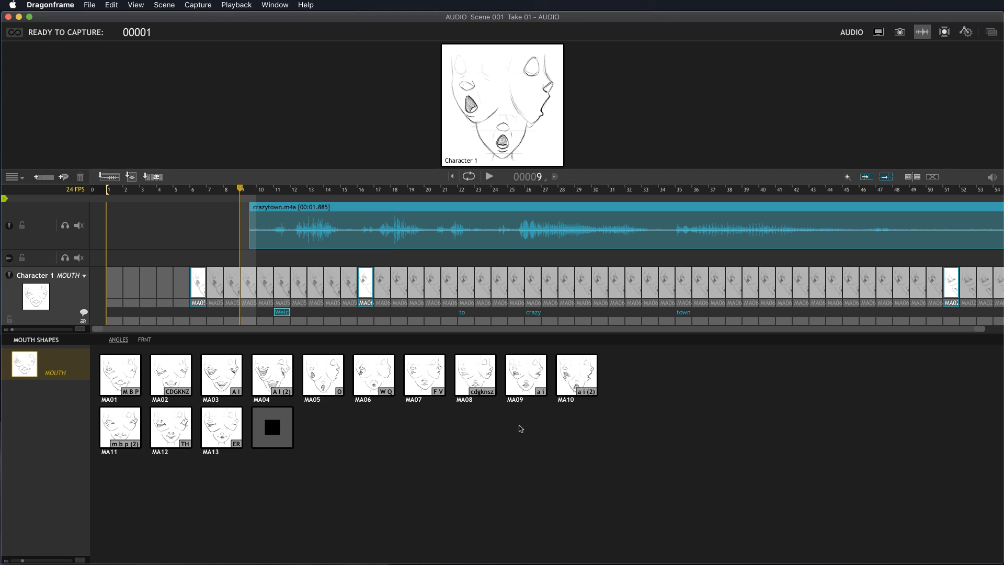
mouse_move(658, 114)
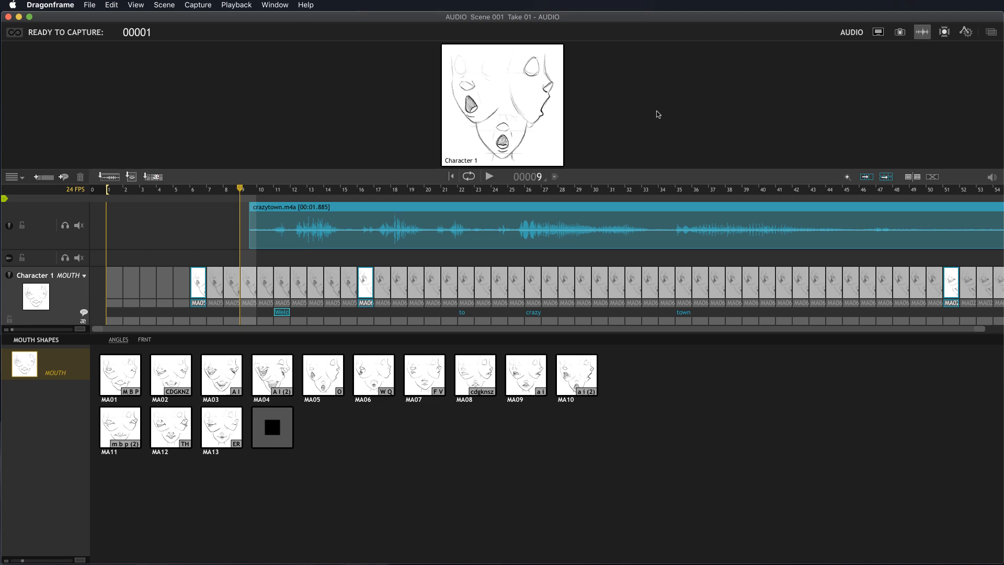
mouse_move(722, 83)
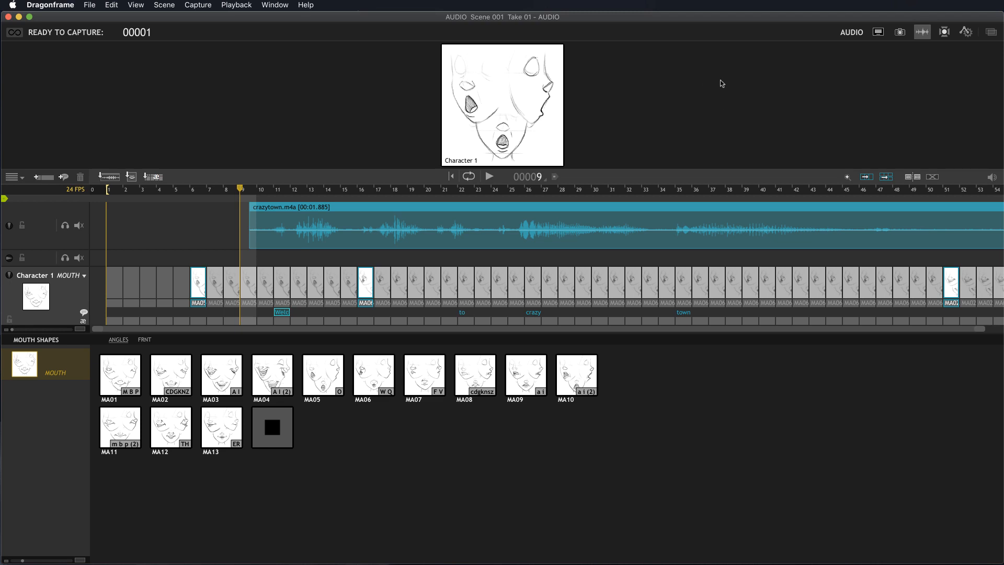
mouse_move(683, 94)
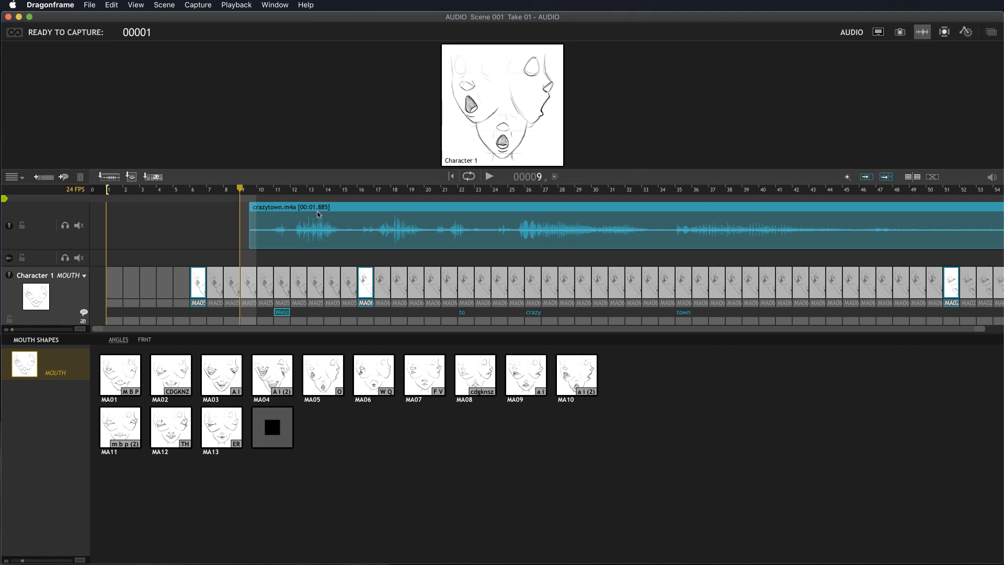
mouse_move(555, 281)
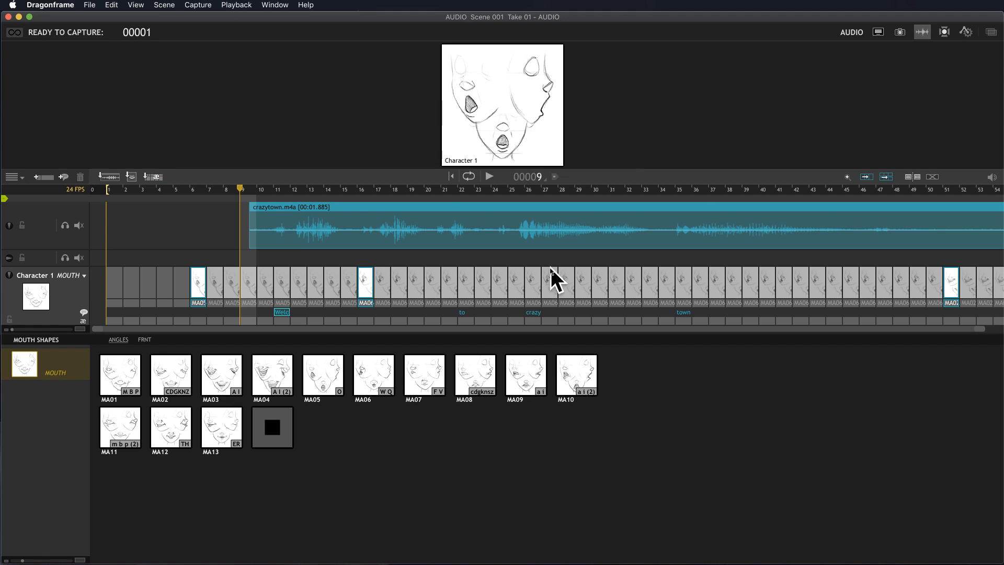
mouse_move(41, 189)
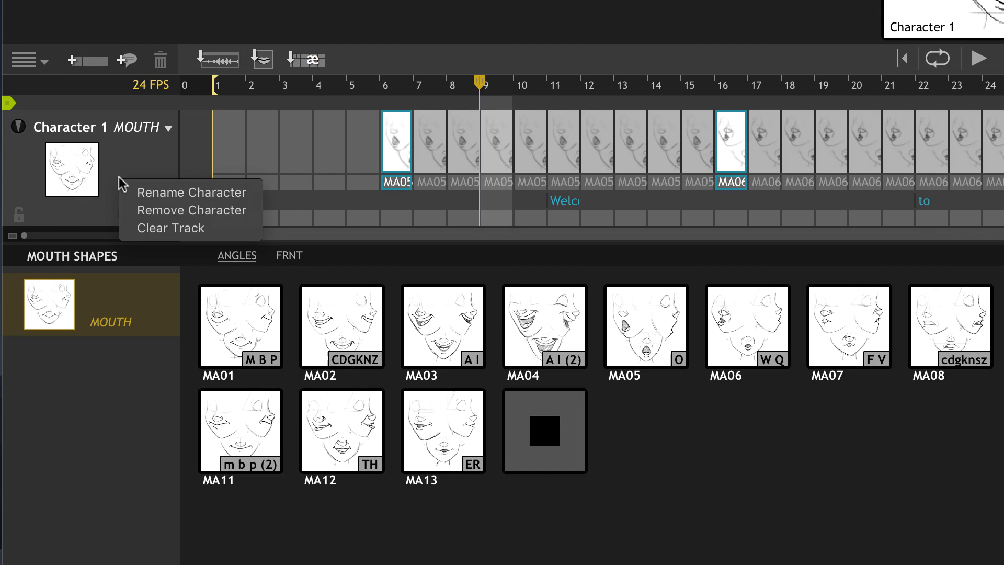
- Clear the mouth track and import the CRAZY01.dftr track read as X-Sheet data
click(169, 228)
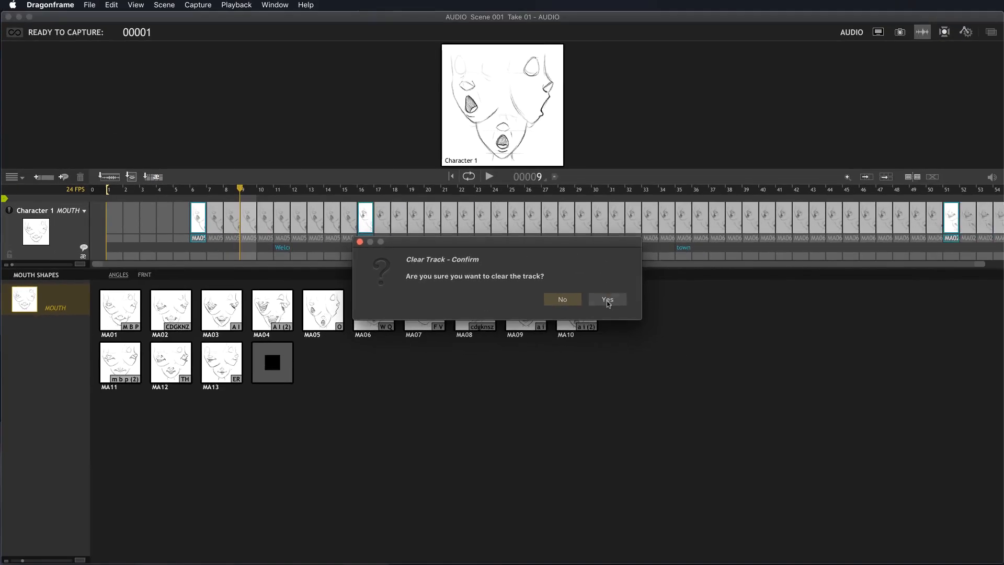
click(606, 299)
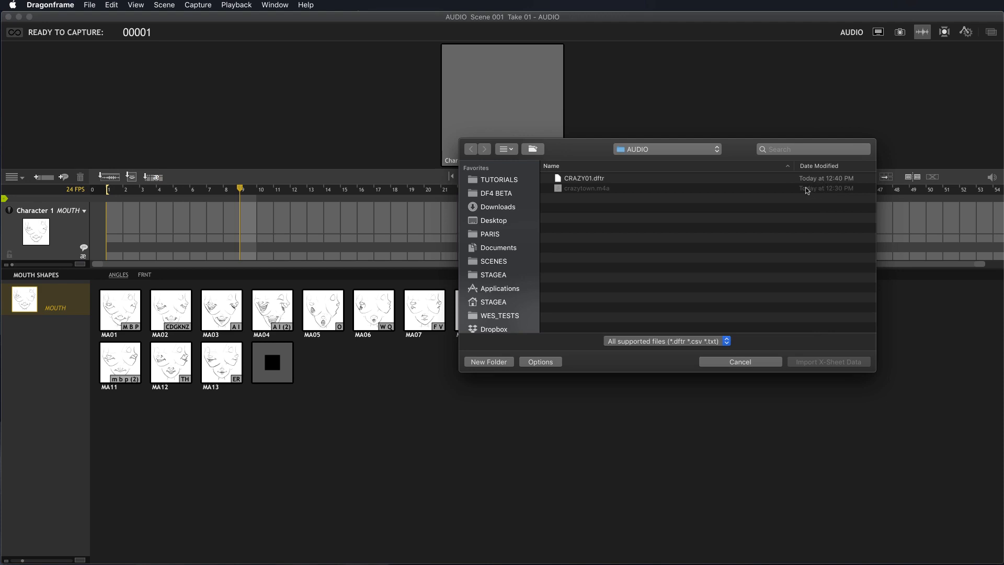
click(582, 178)
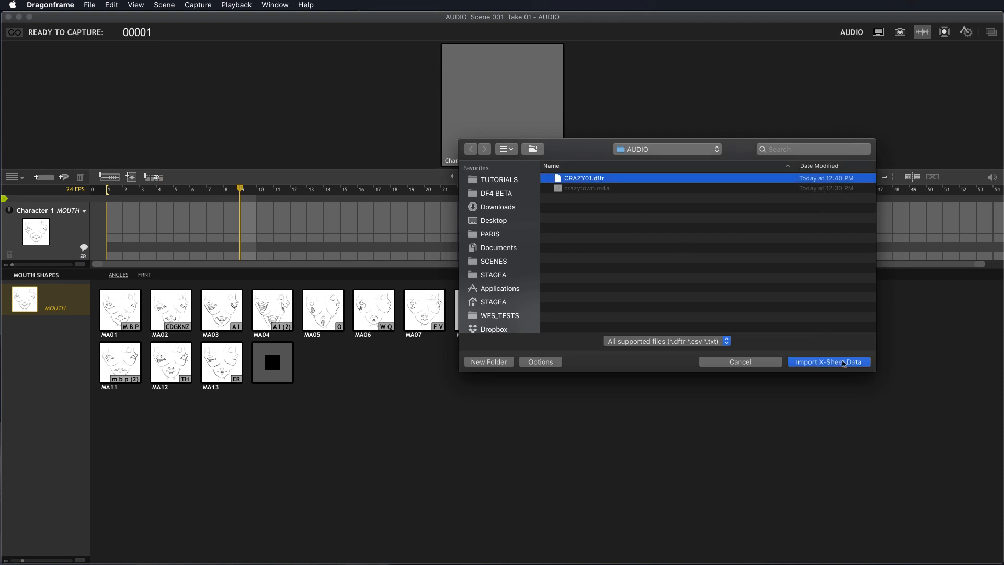
click(829, 362)
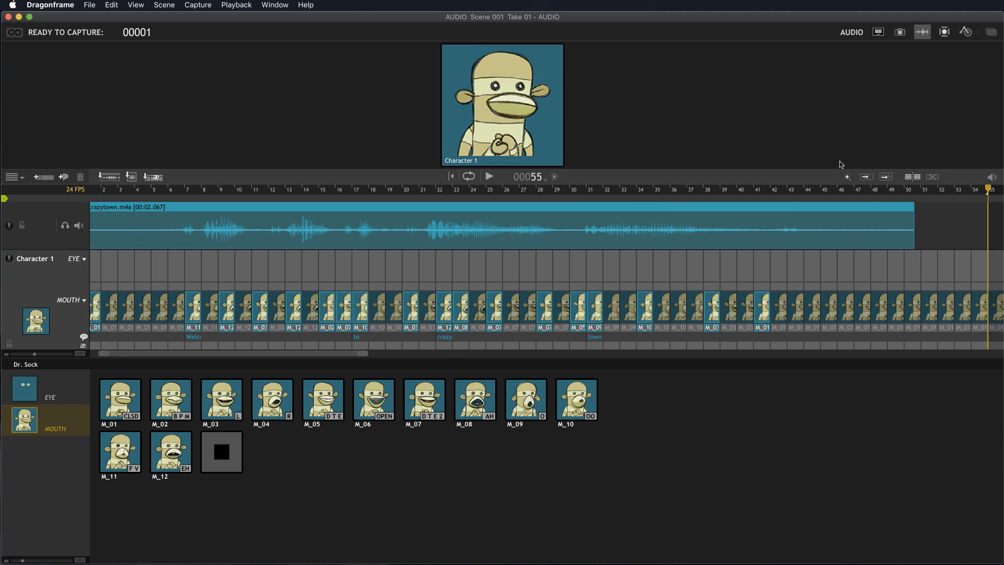
mouse_move(454, 295)
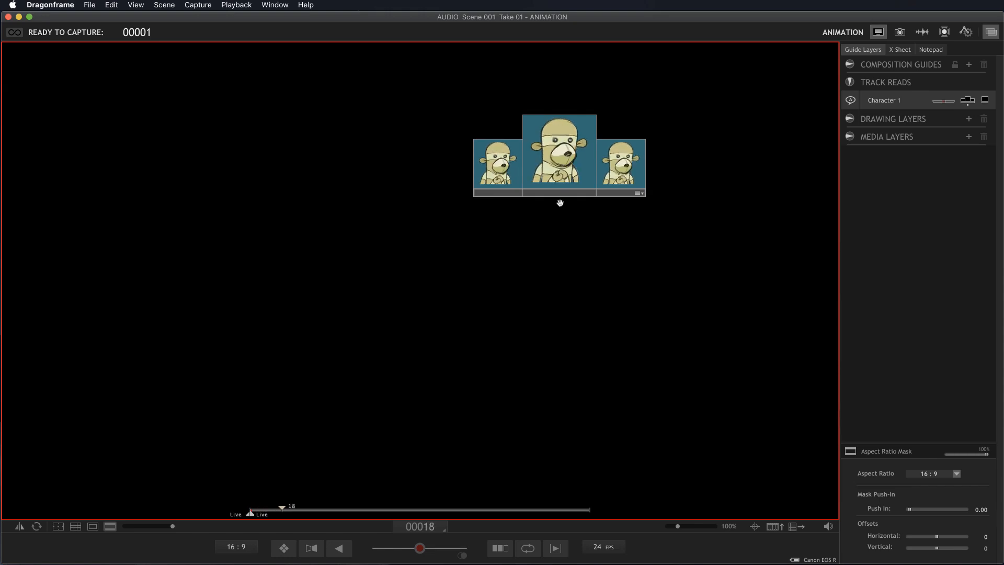
mouse_move(512, 172)
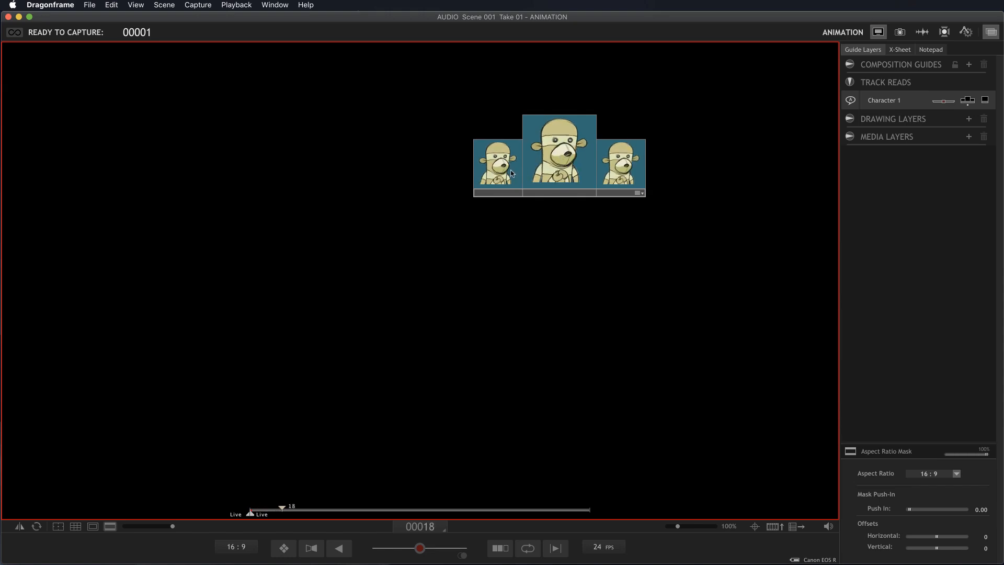
mouse_move(875, 347)
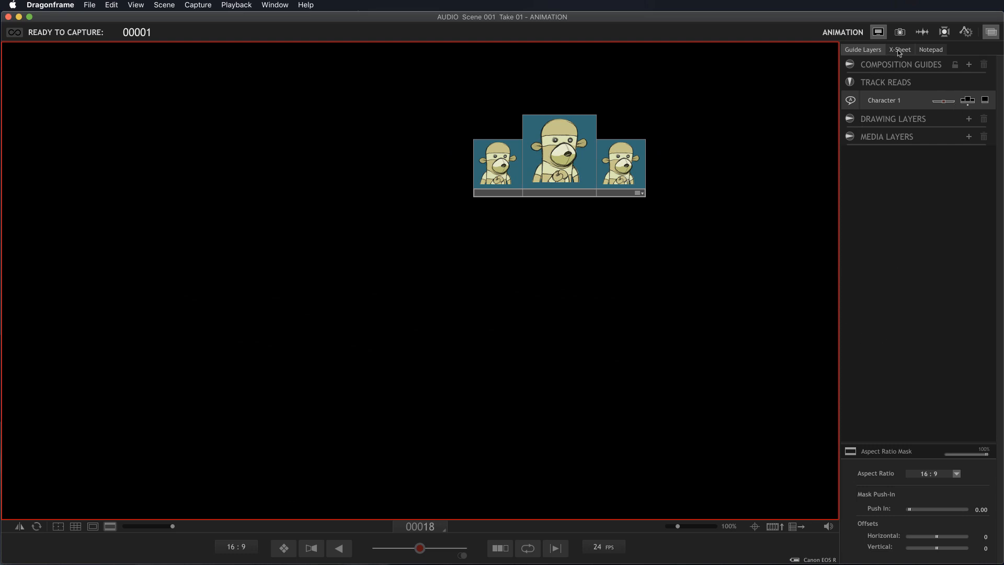
- Show the X-Sheet and list the columns available to add for Character 1
click(900, 49)
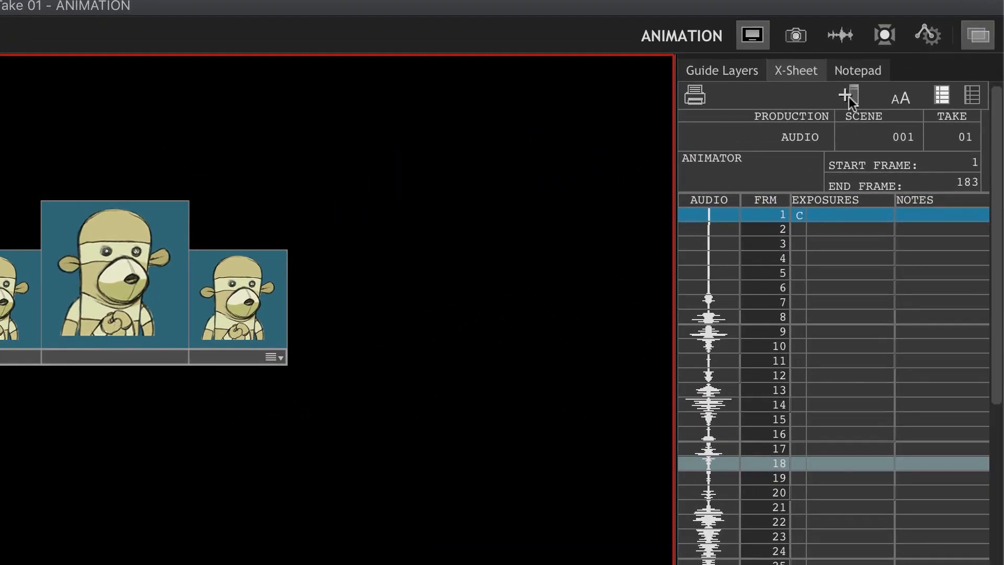
click(847, 96)
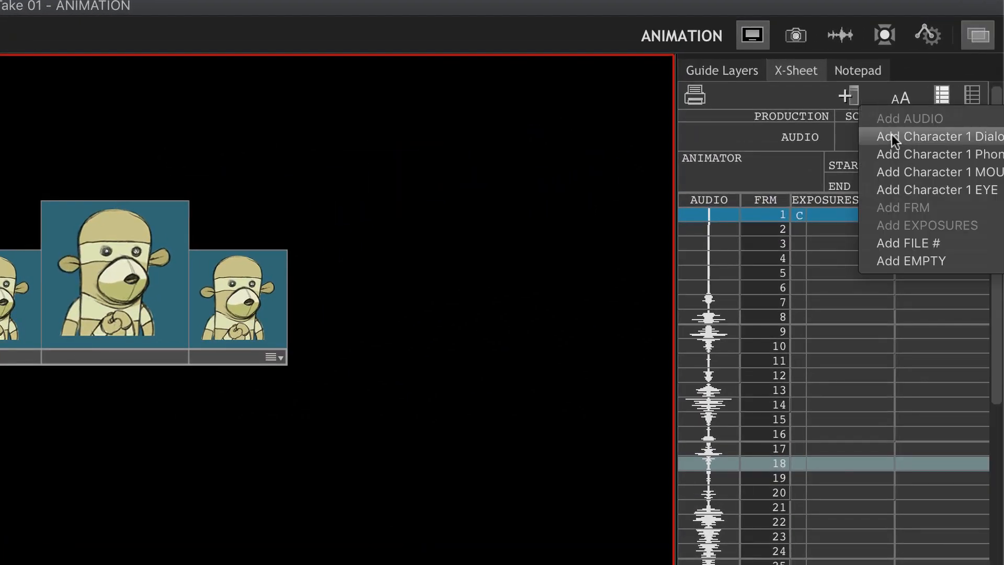
mouse_move(895, 155)
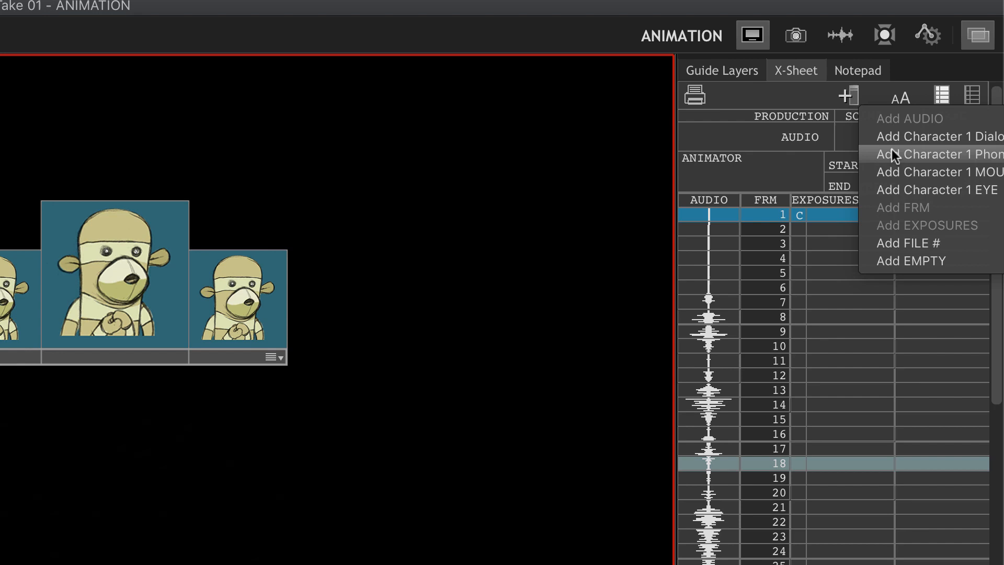
mouse_move(902, 163)
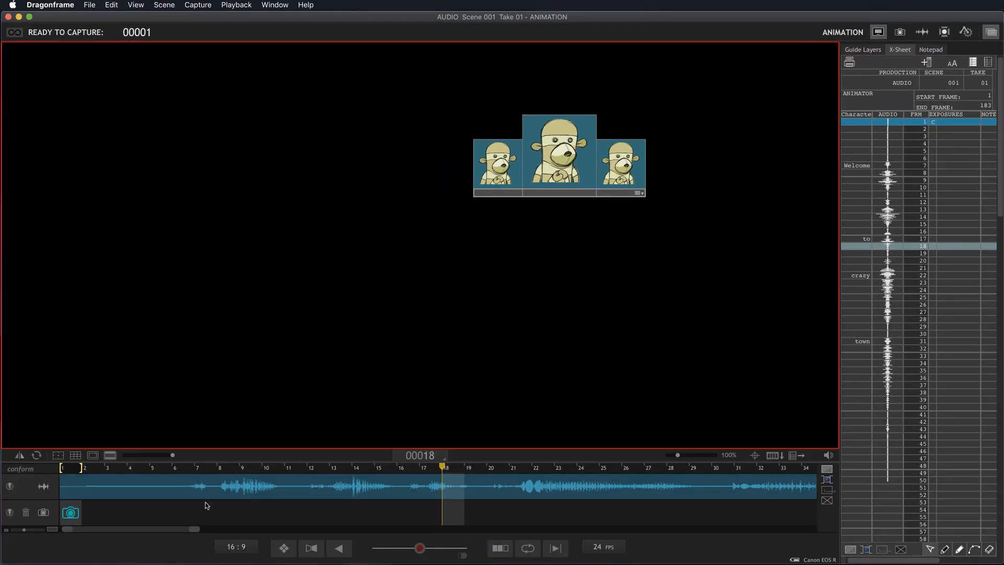
mouse_move(128, 489)
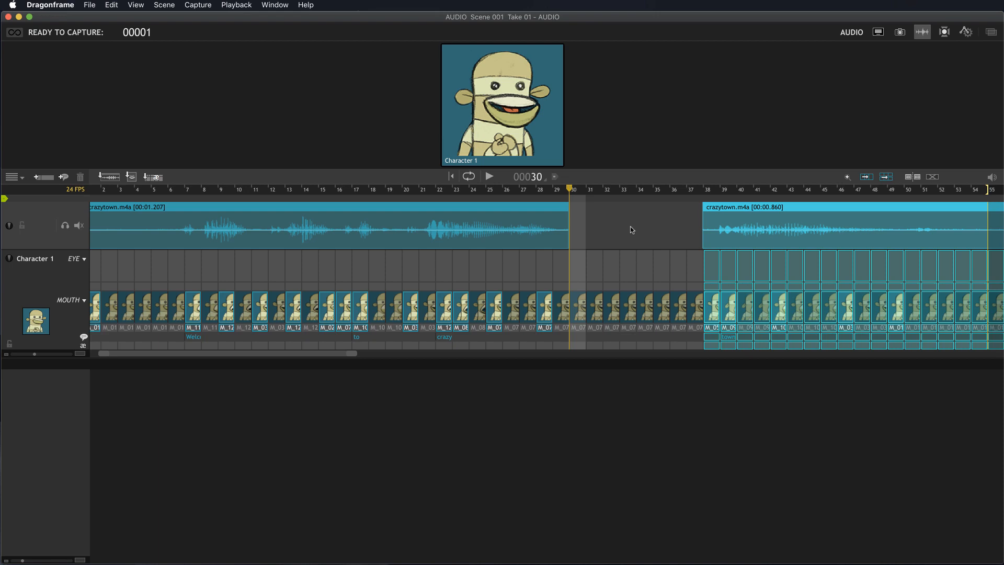
mouse_move(724, 80)
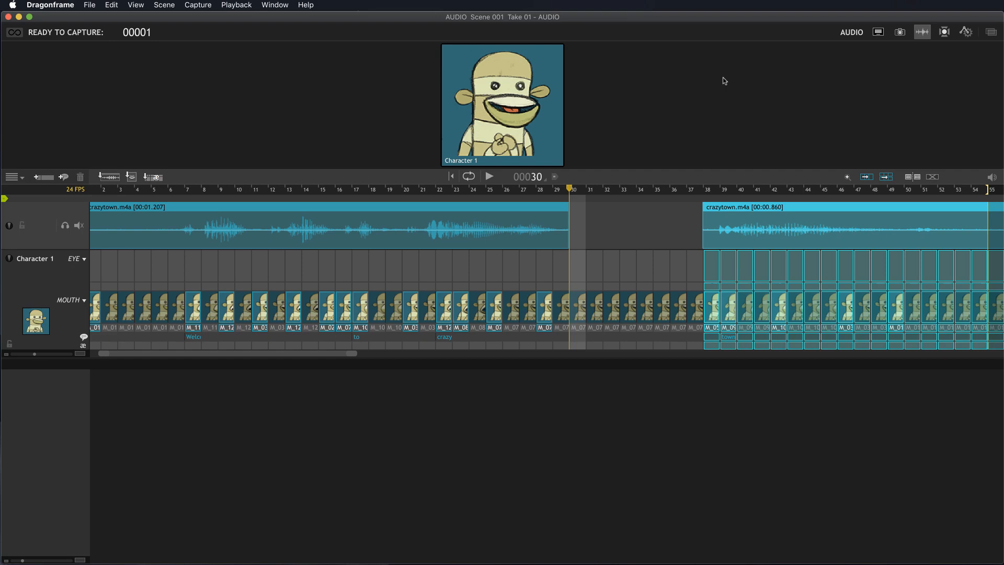